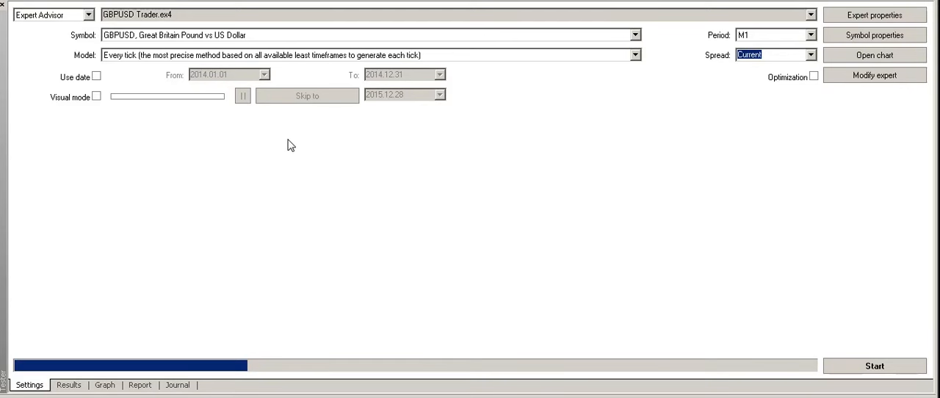
pyautogui.moveTo(476, 191)
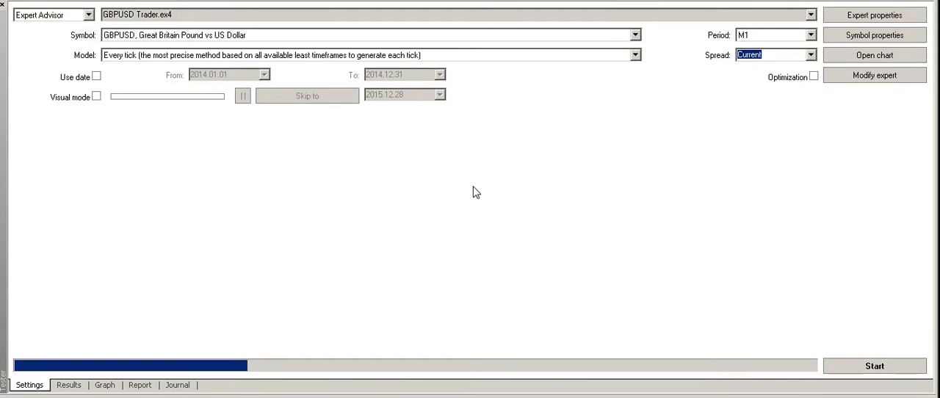
pyautogui.moveTo(450, 223)
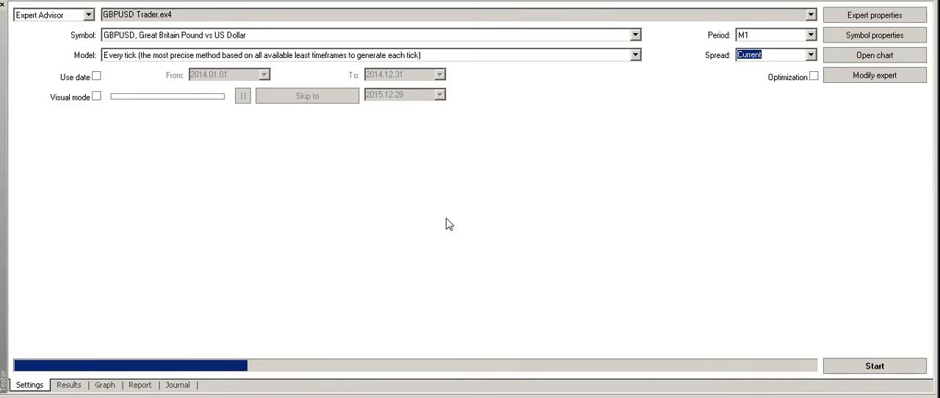
pyautogui.moveTo(558, 235)
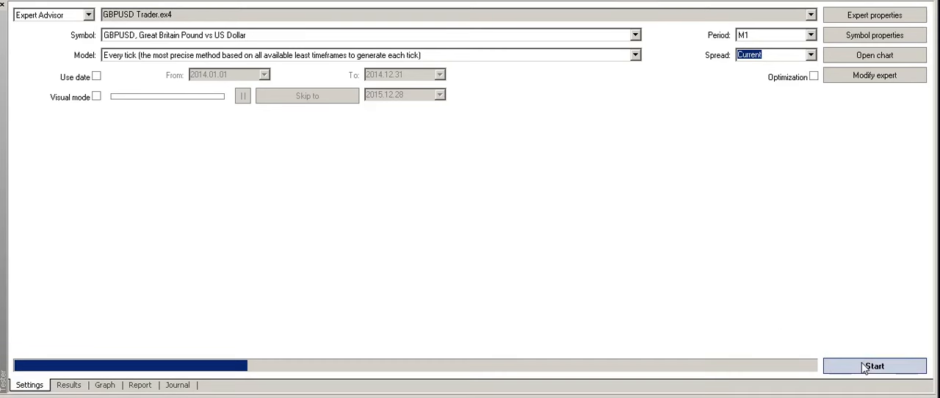
# Step: Start the every-tick M1 backtest of GBPUSD Trader.ex4 on GBPUSD
pyautogui.click(869, 365)
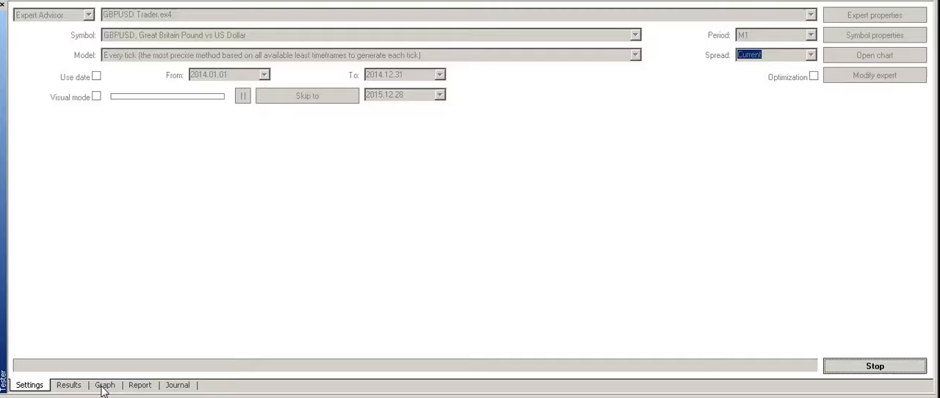
pyautogui.click(106, 385)
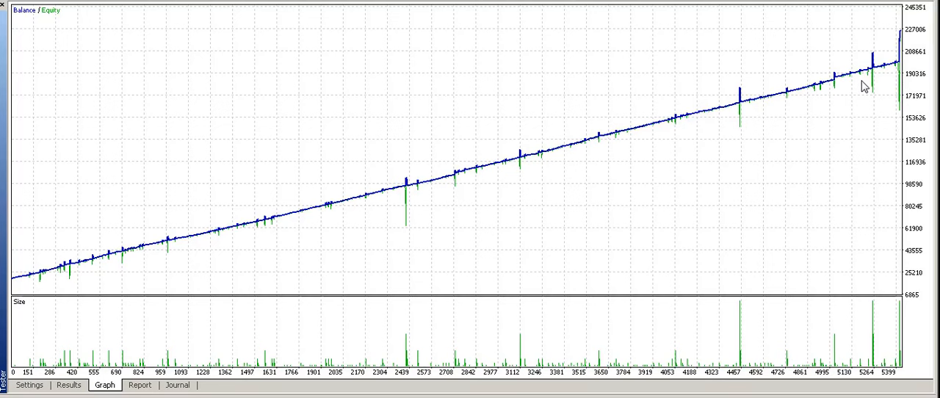
pyautogui.moveTo(764, 110)
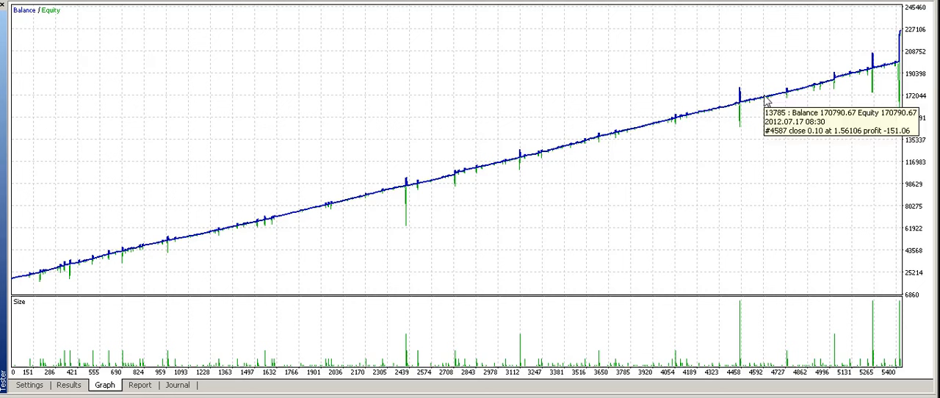
pyautogui.moveTo(467, 150)
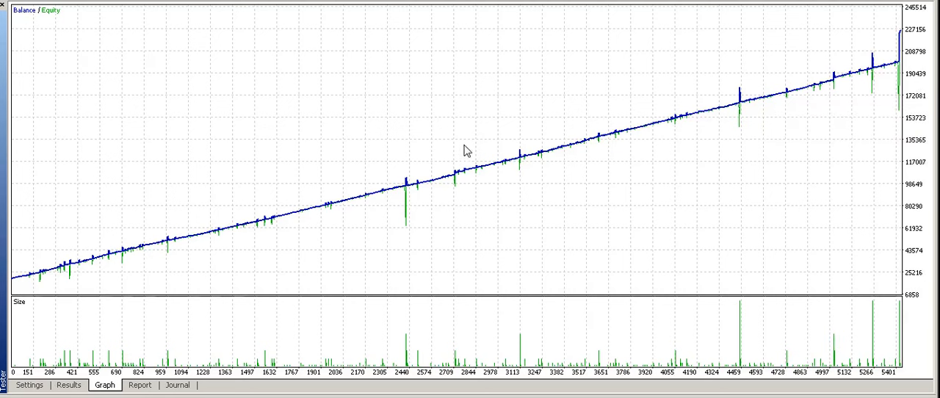
pyautogui.moveTo(732, 76)
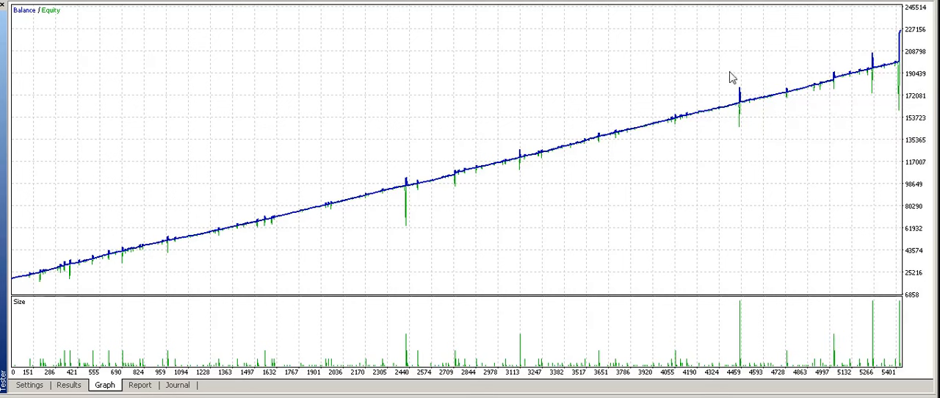